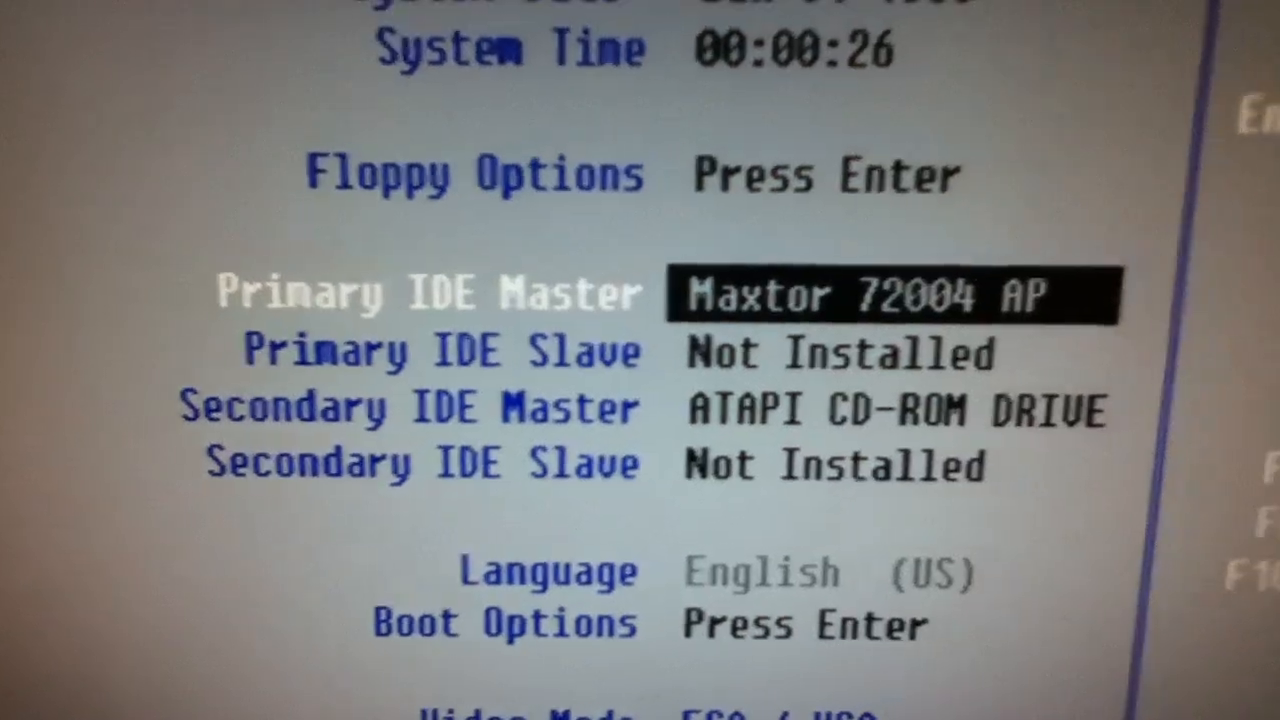
Move down past the BIOS Secondary IDE Slave drive entries, then open the 842901100 (C:) drive
key("down")
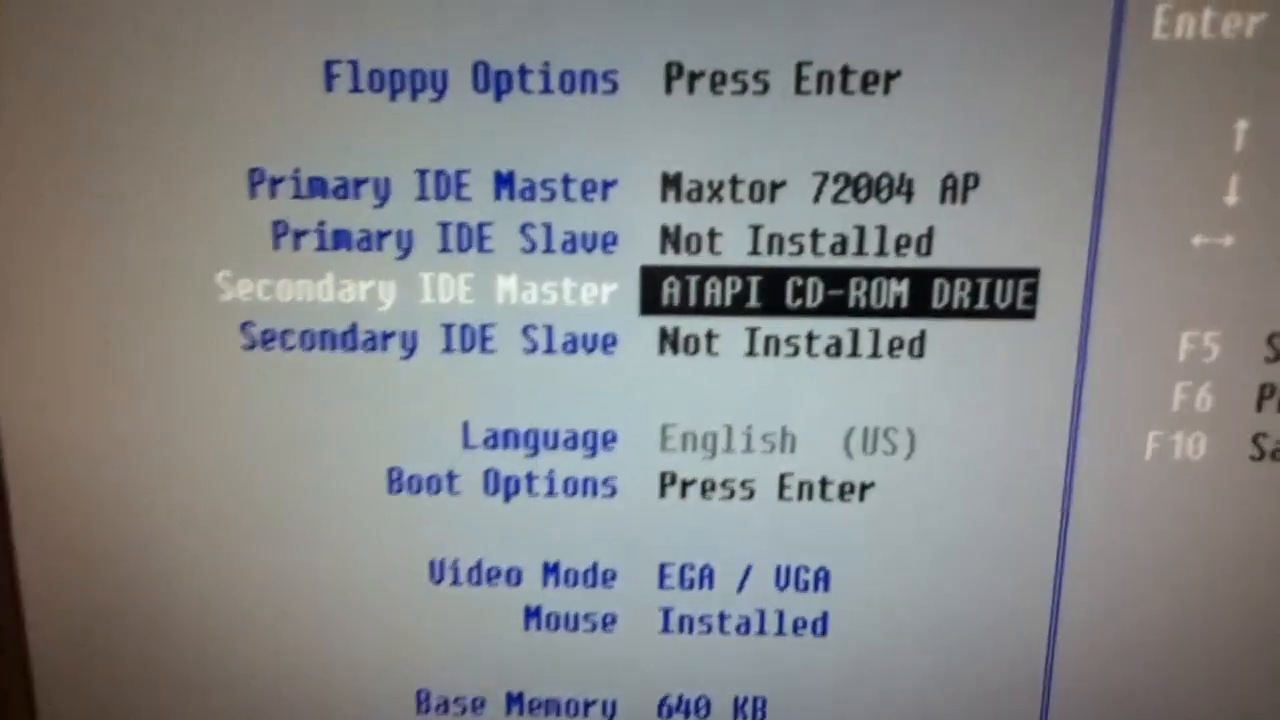
key("down")
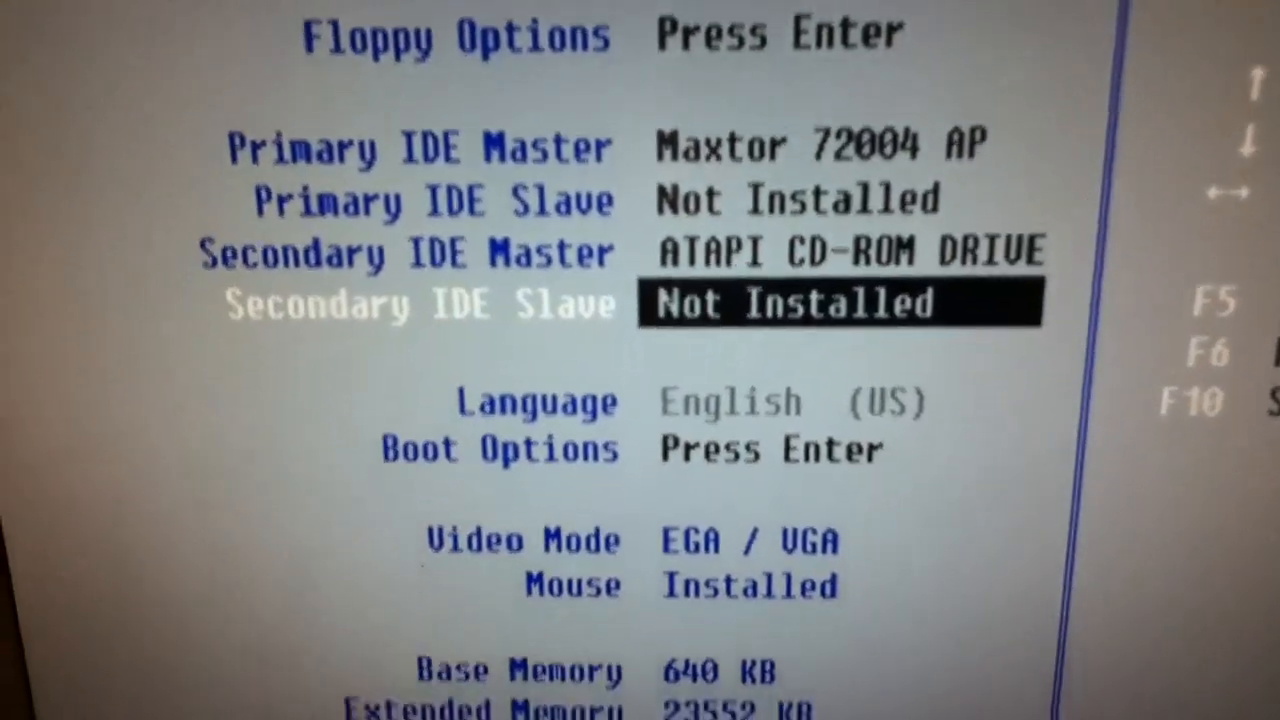
key("down")
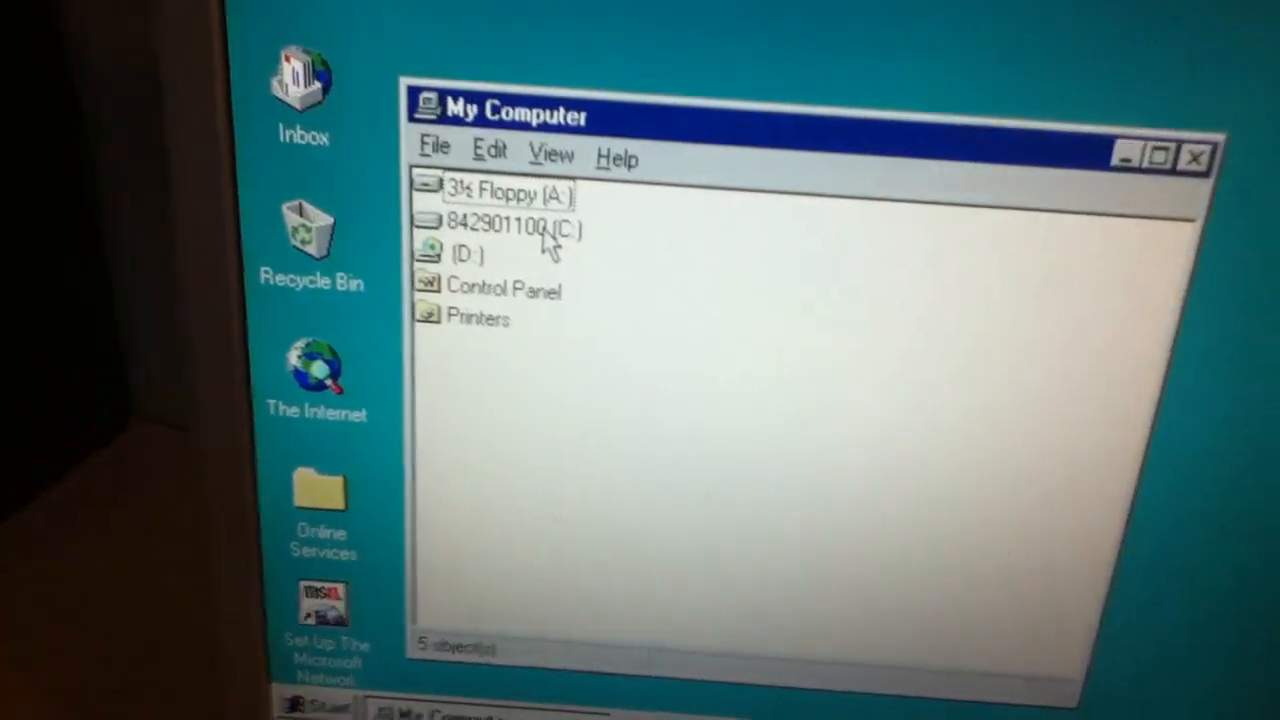
double_click(490, 224)
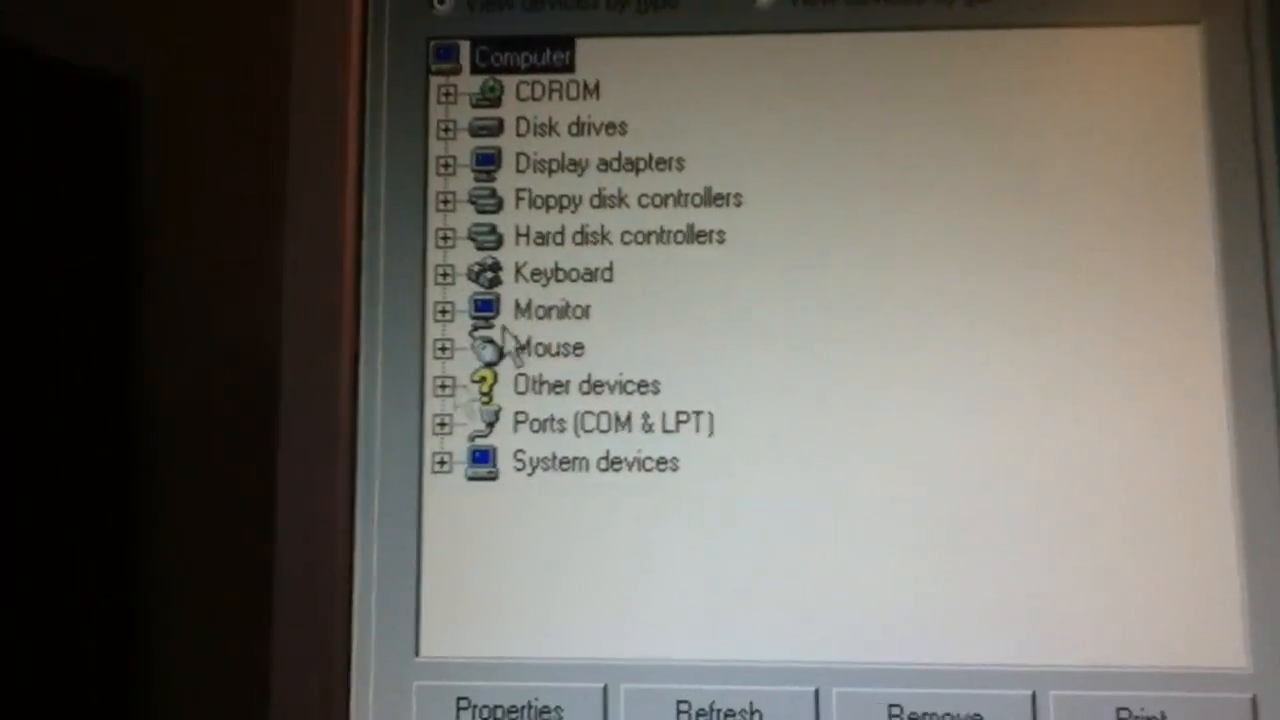
Expand Other devices to reveal the OPTi Audio 16 entries, then bring up the C: drive properties
left_click(446, 384)
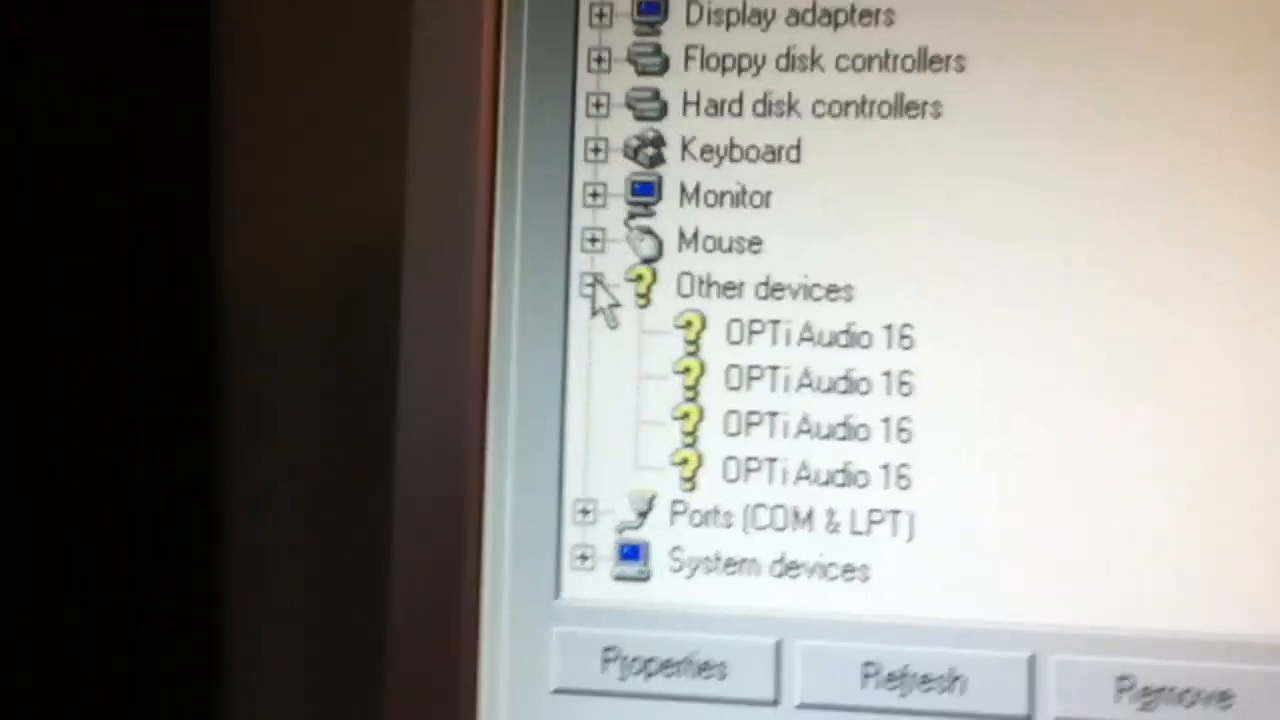
left_click(595, 288)
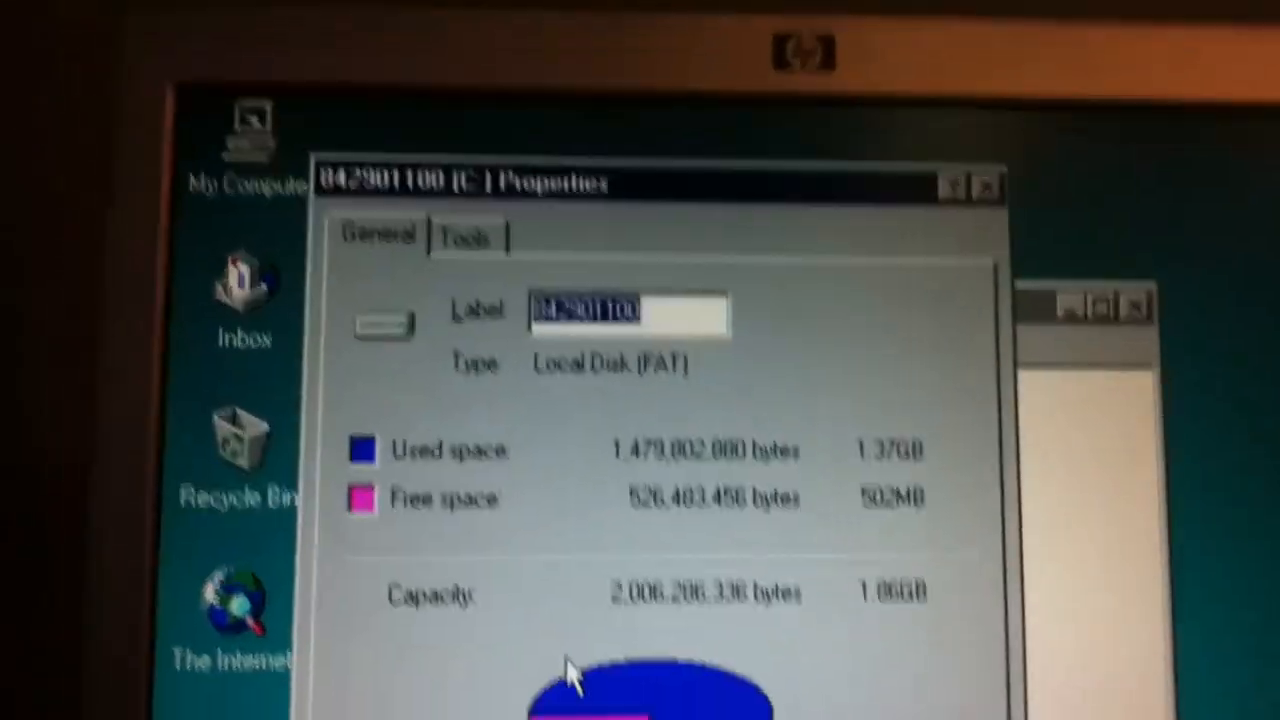
Show the Tools page of the C: drive properties with the last error-check and backup dates
left_click(467, 238)
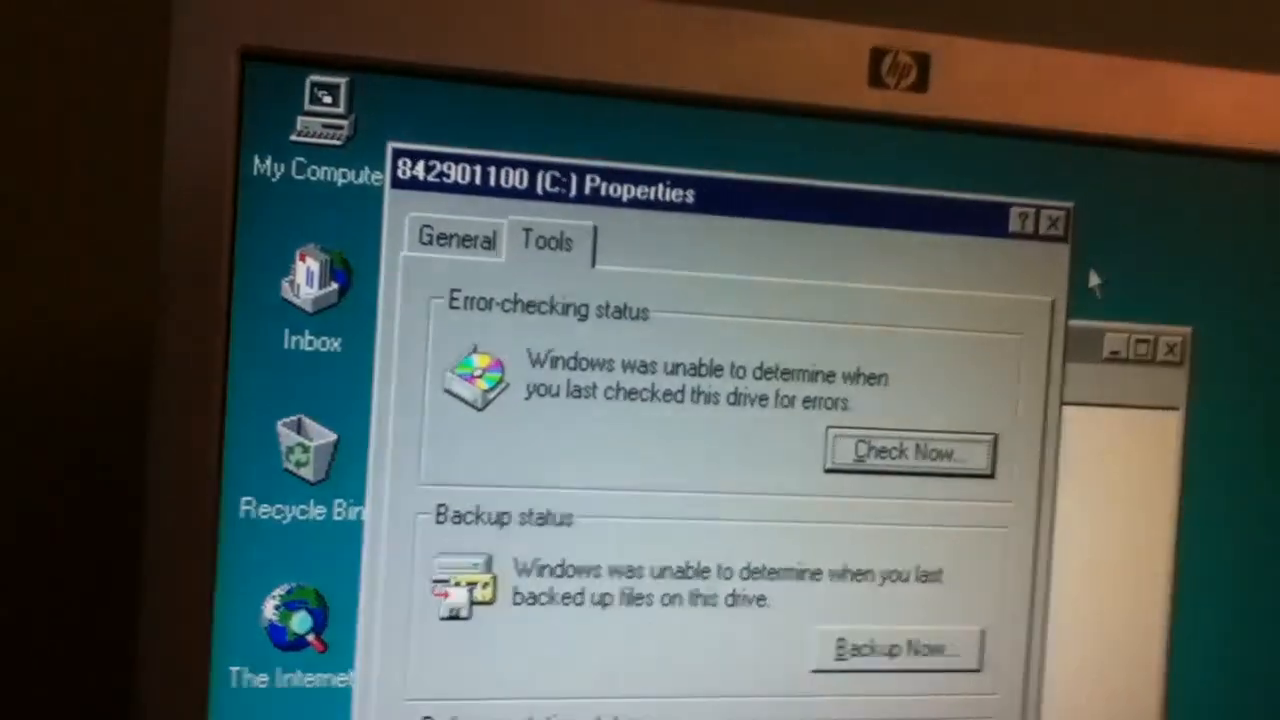